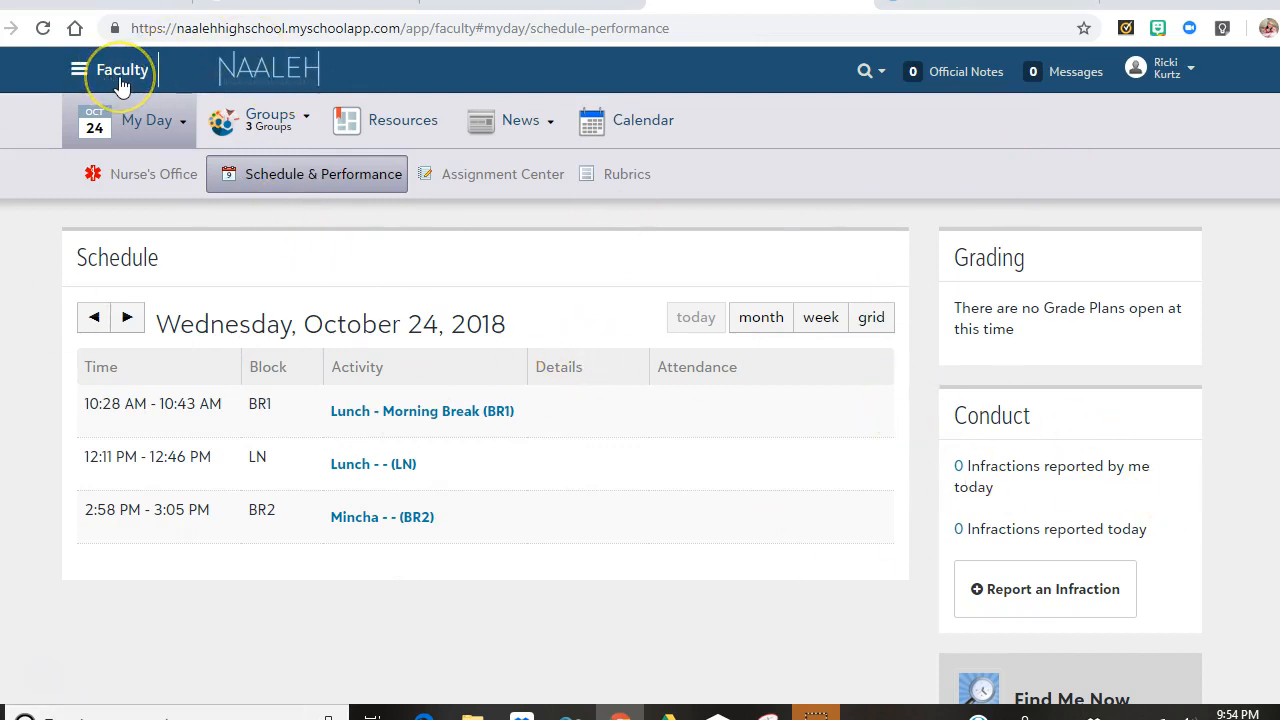
Step: Switch from the Faculty area to the Academics dashboard via the area menu
left_click(80, 68)
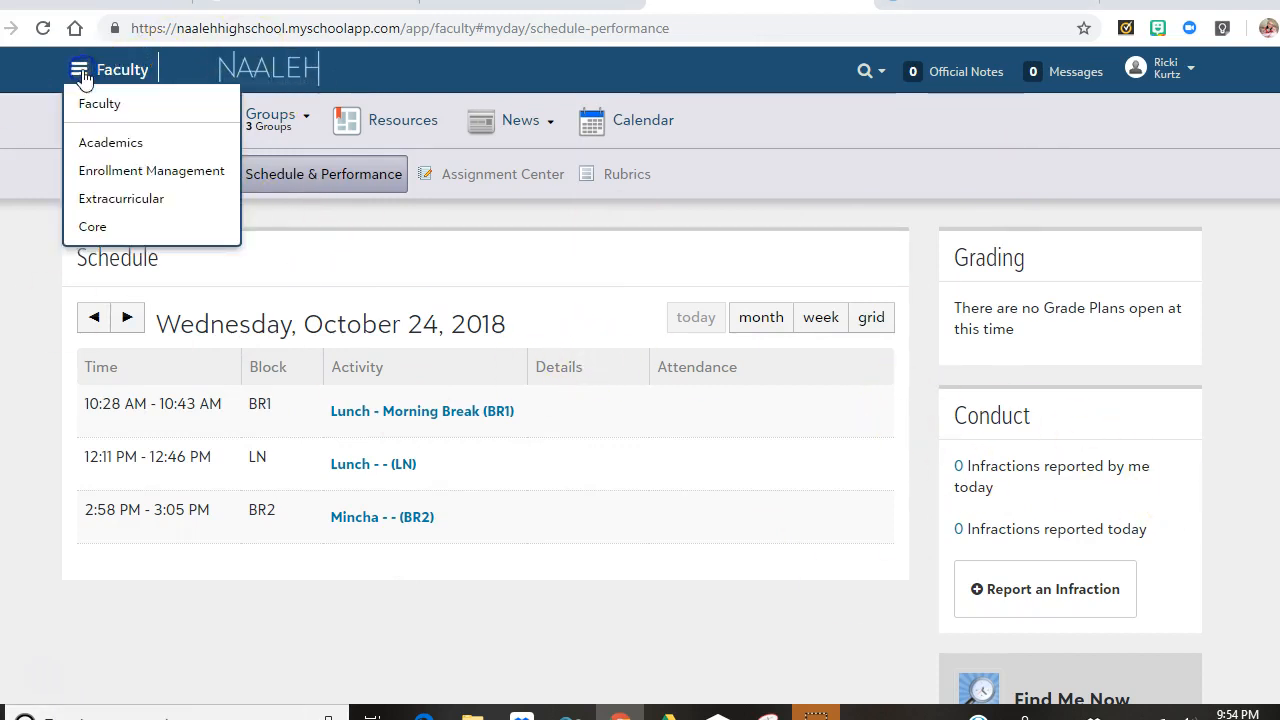
left_click(110, 142)
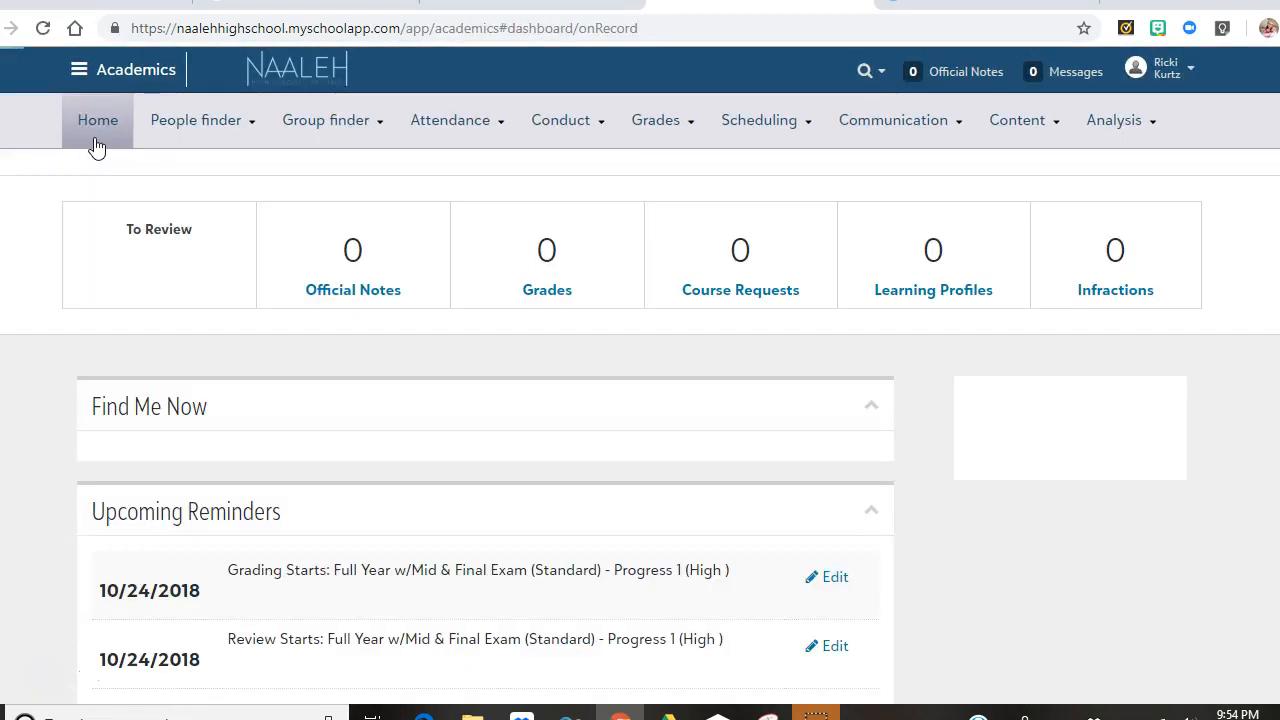
Step: Go to Student Attendance for Wednesday, October 24, 2018 from the Attendance menu
left_click(450, 120)
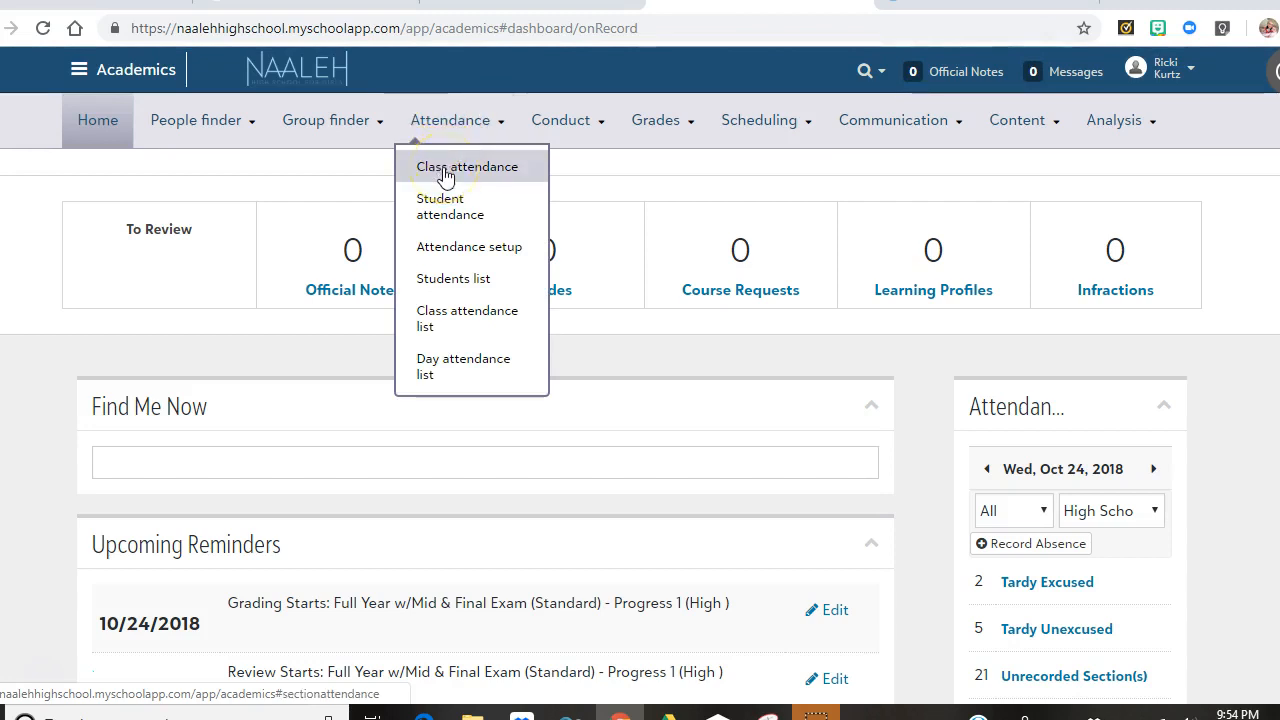
mouse_move(448, 206)
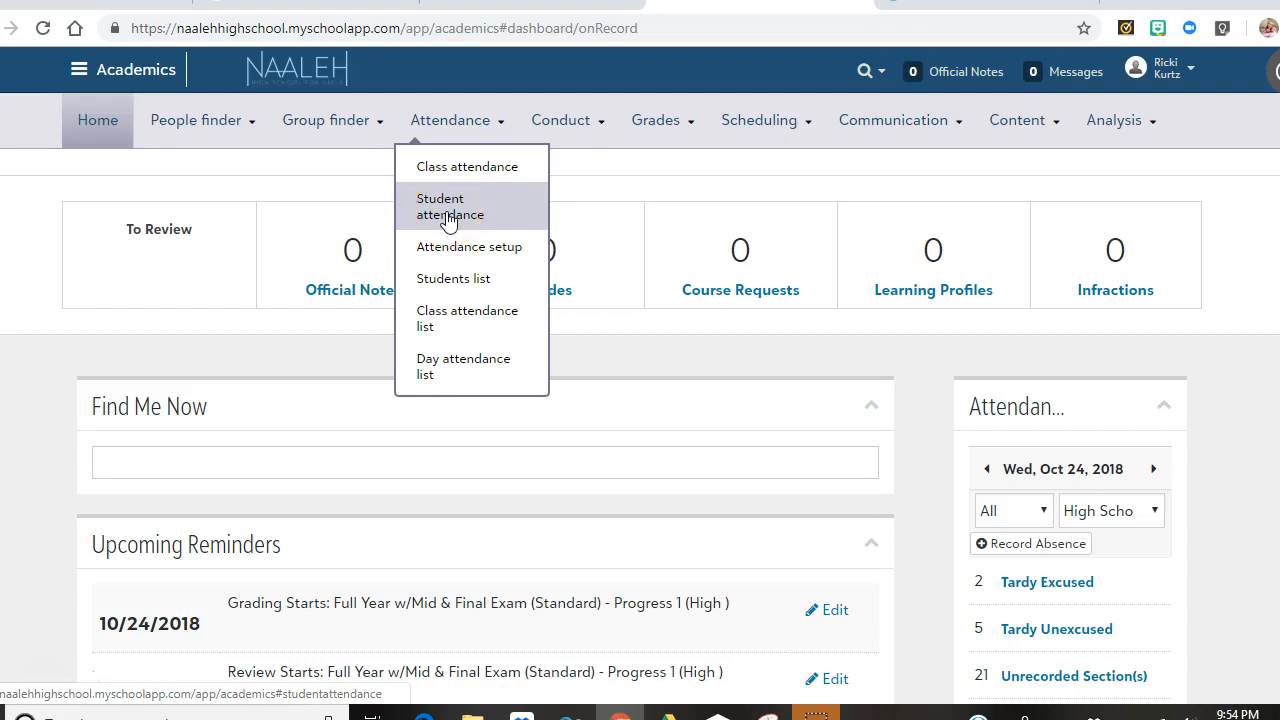
left_click(448, 206)
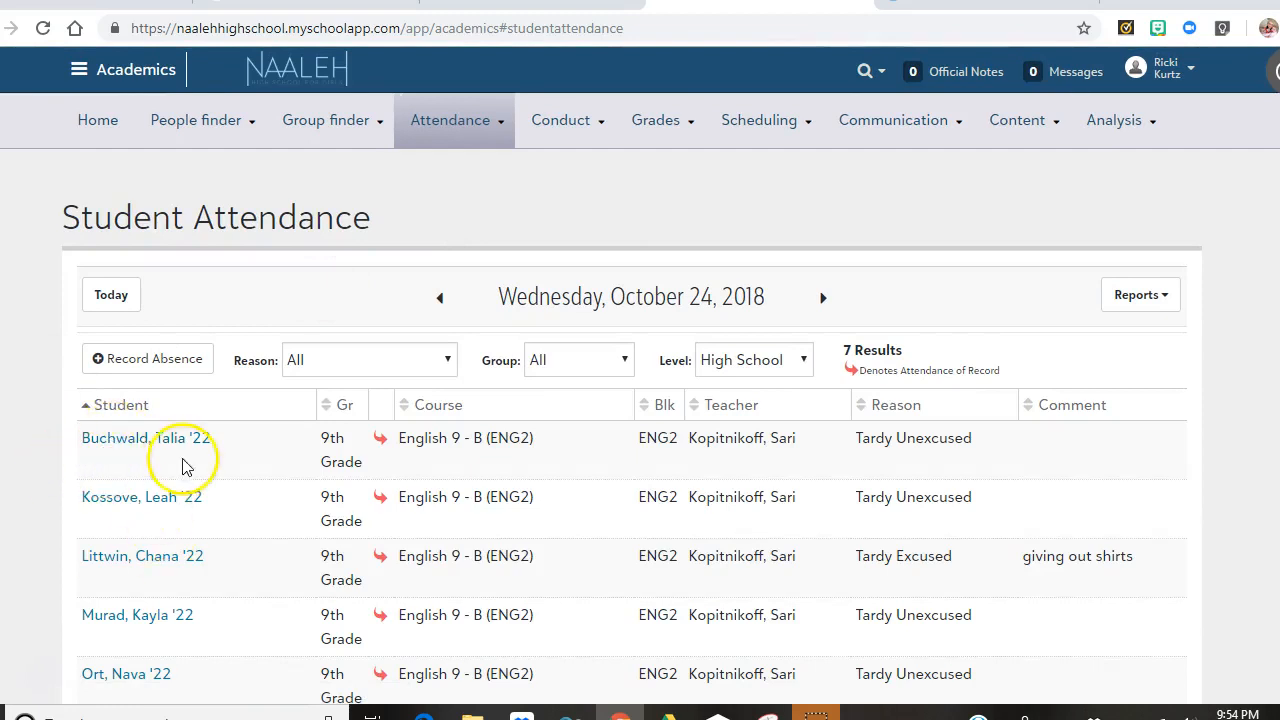
mouse_move(904, 460)
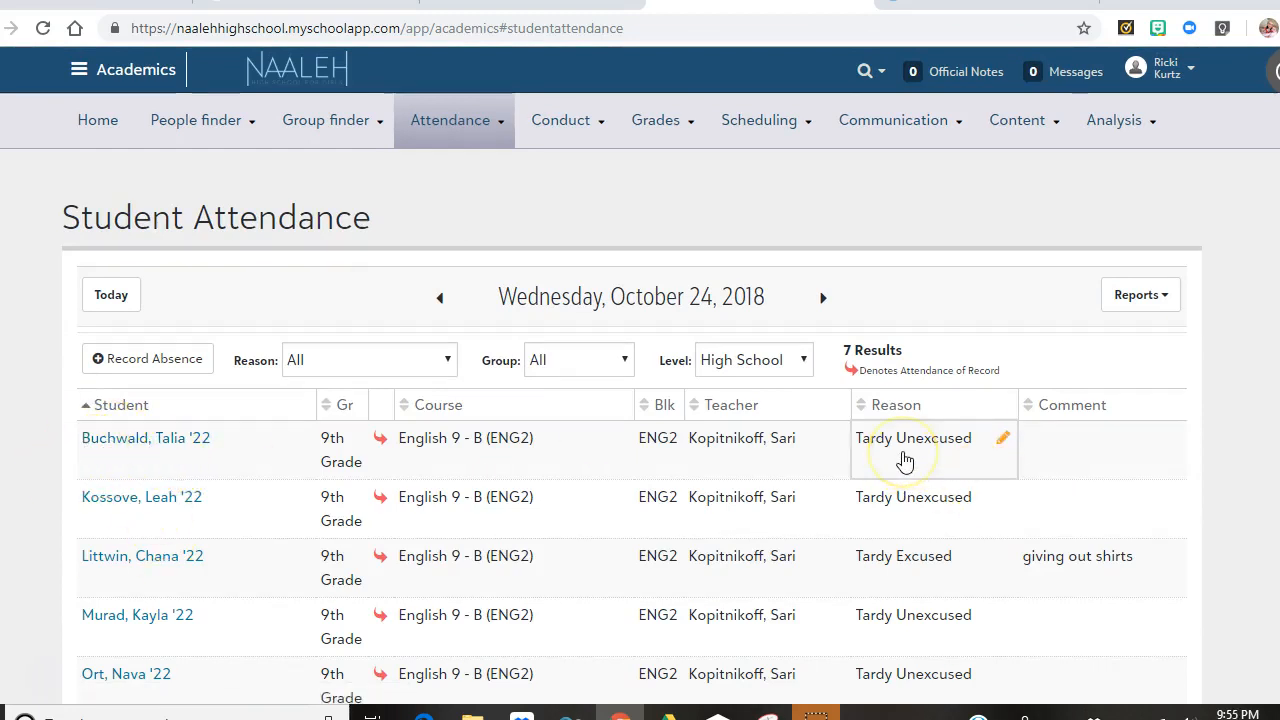
mouse_move(876, 460)
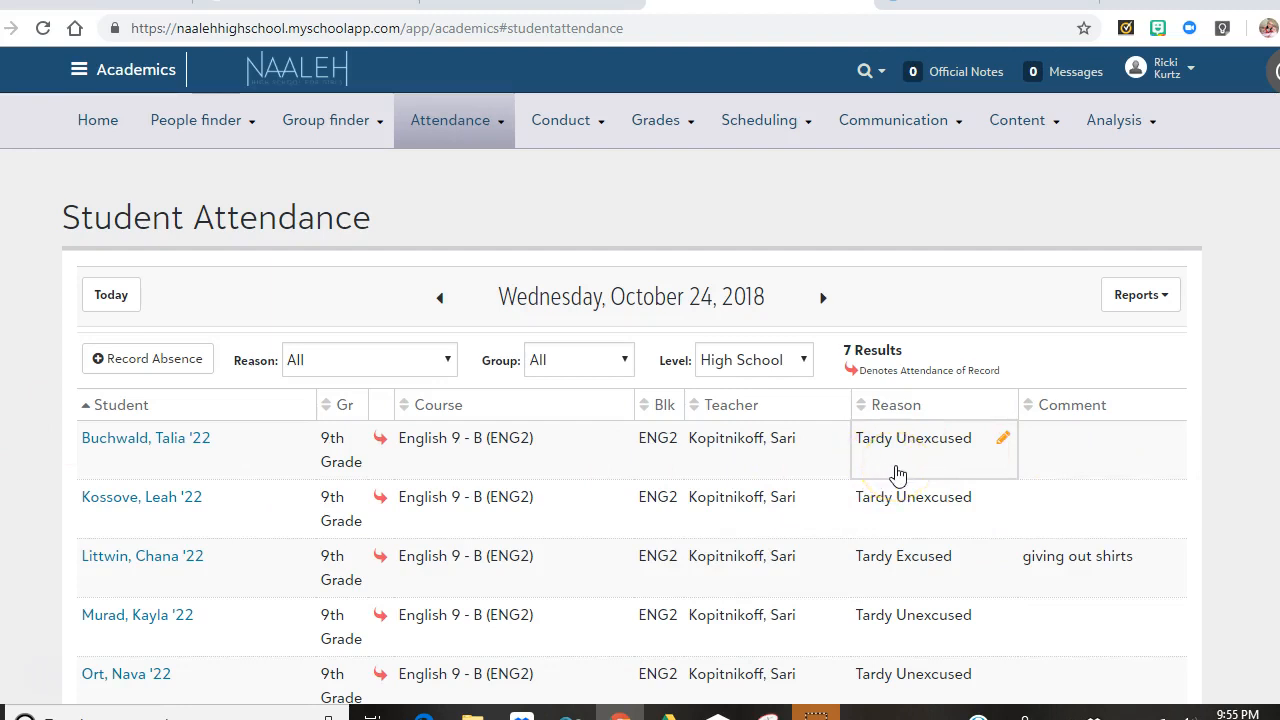
Step: Edit the first student's Tardy Unexcused reason, listing choices such as Attended Class
left_click(932, 438)
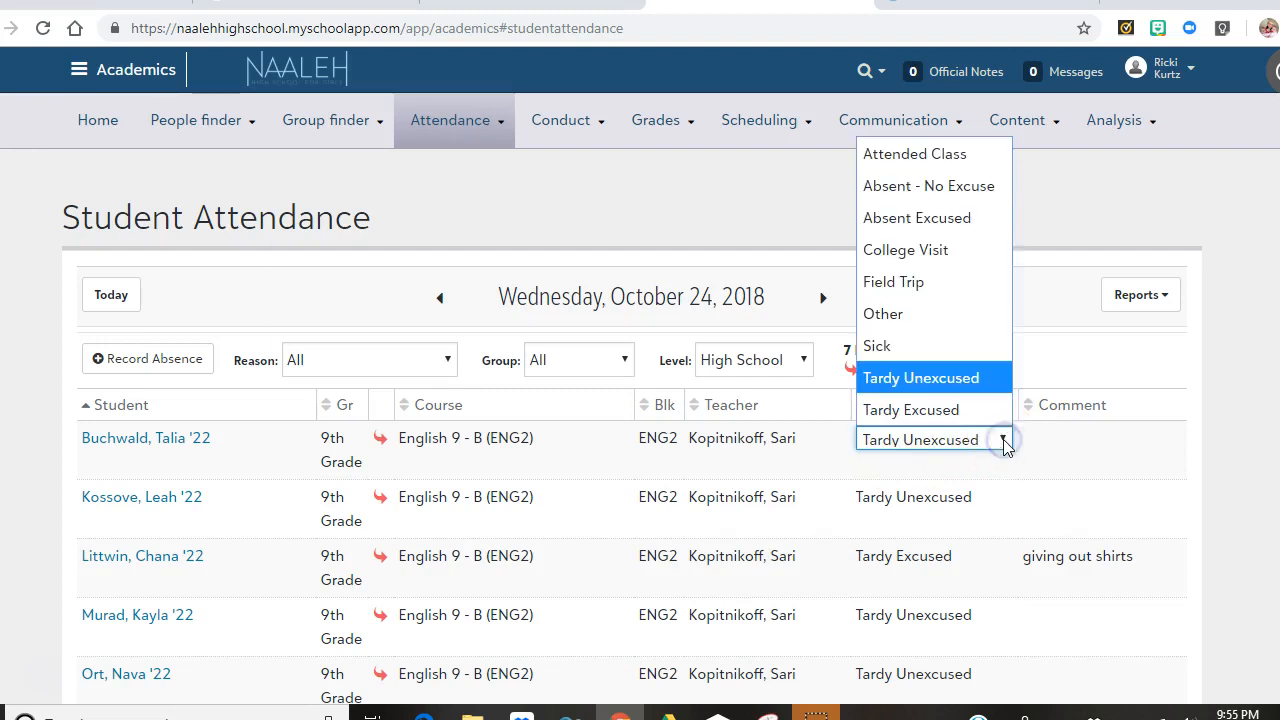
mouse_move(916, 216)
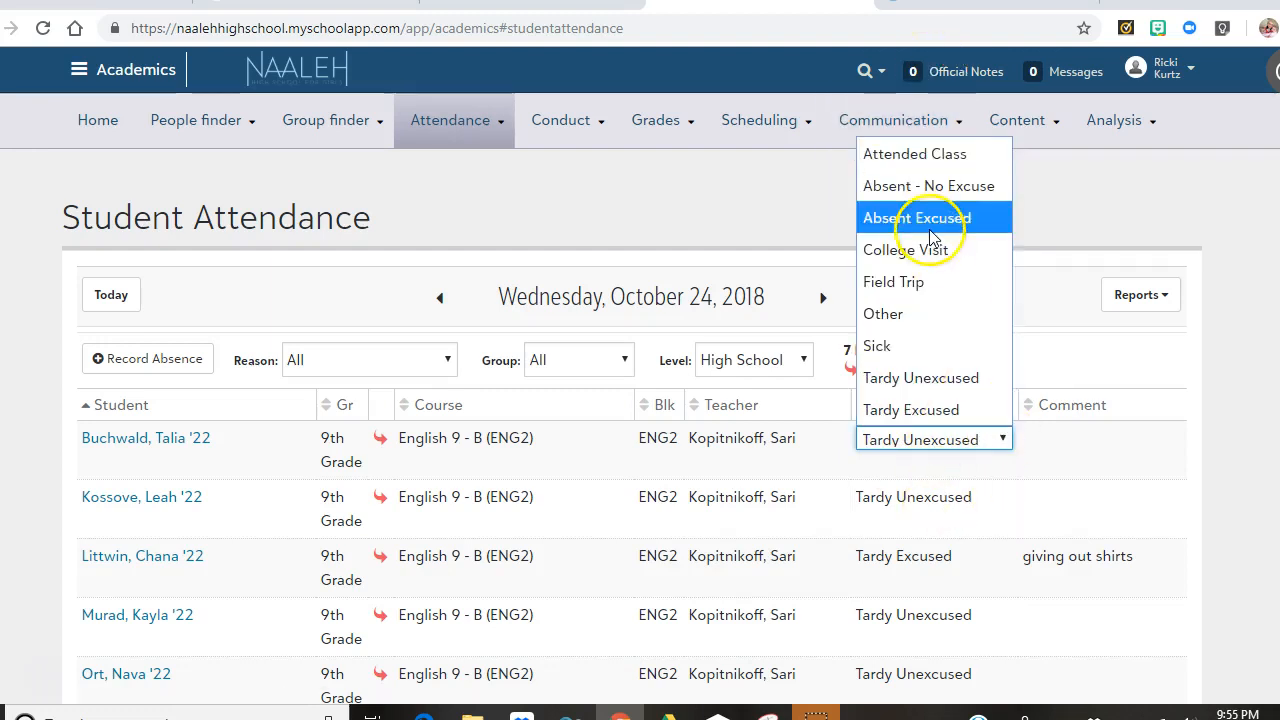
mouse_move(928, 184)
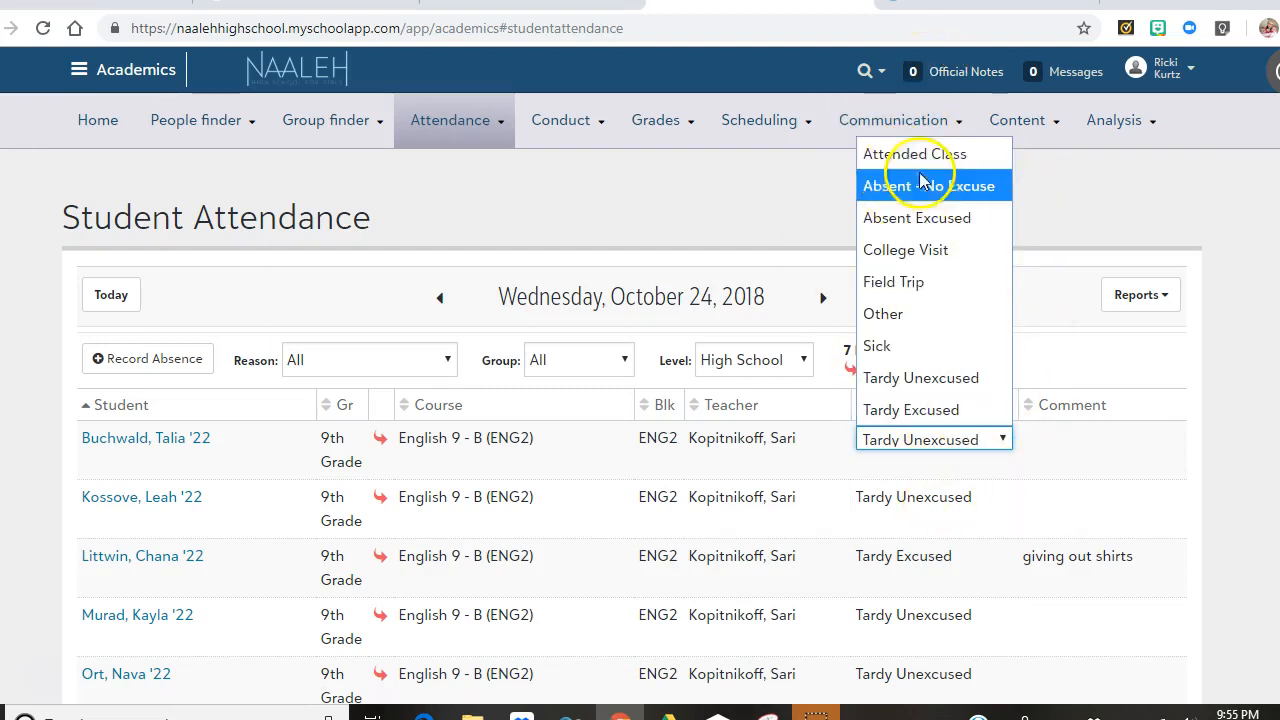
mouse_move(916, 154)
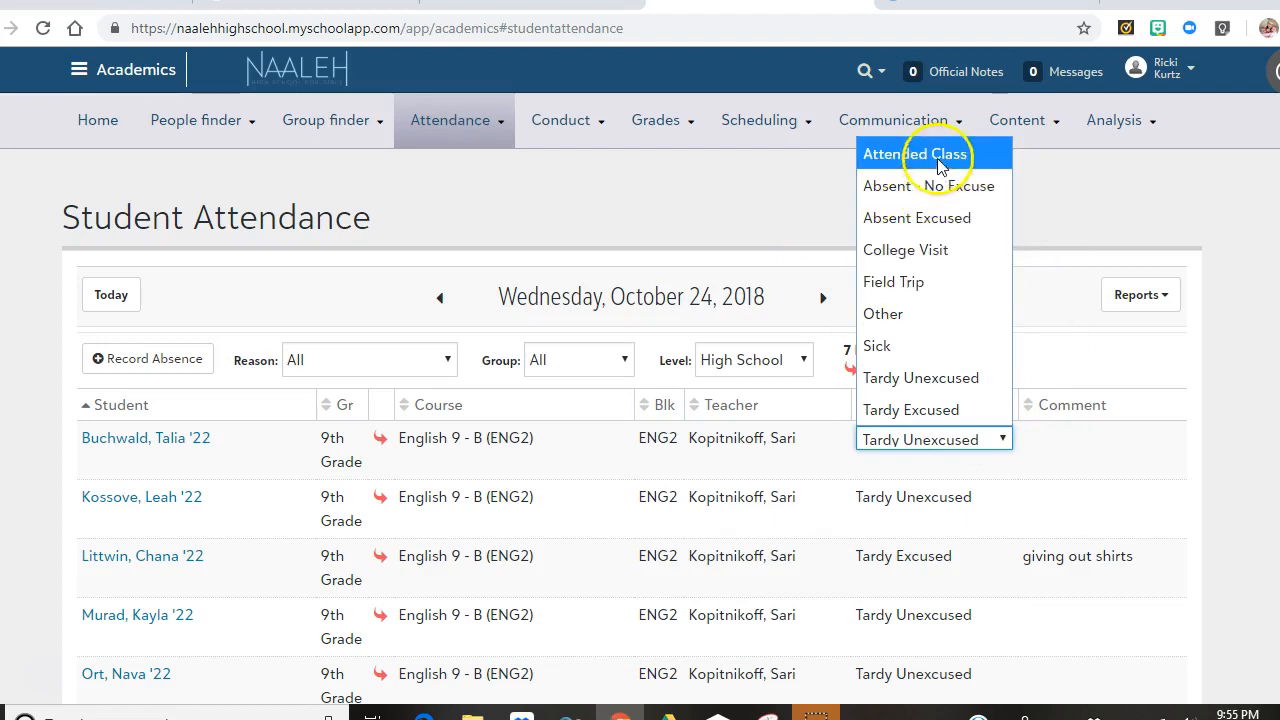